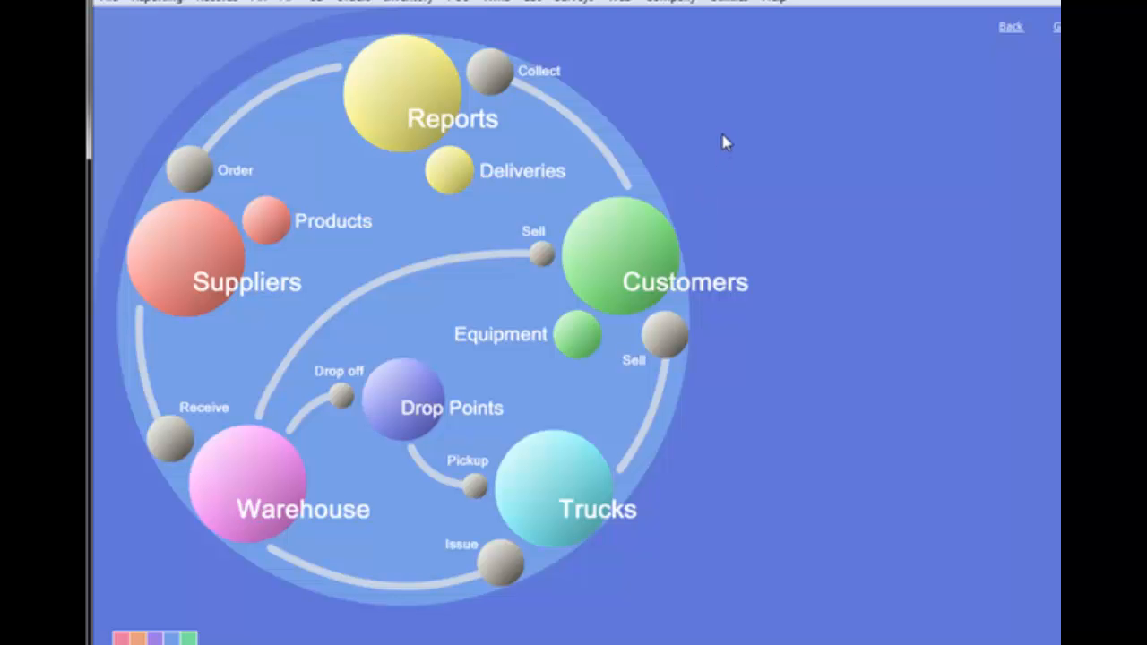
mouse_move(717, 55)
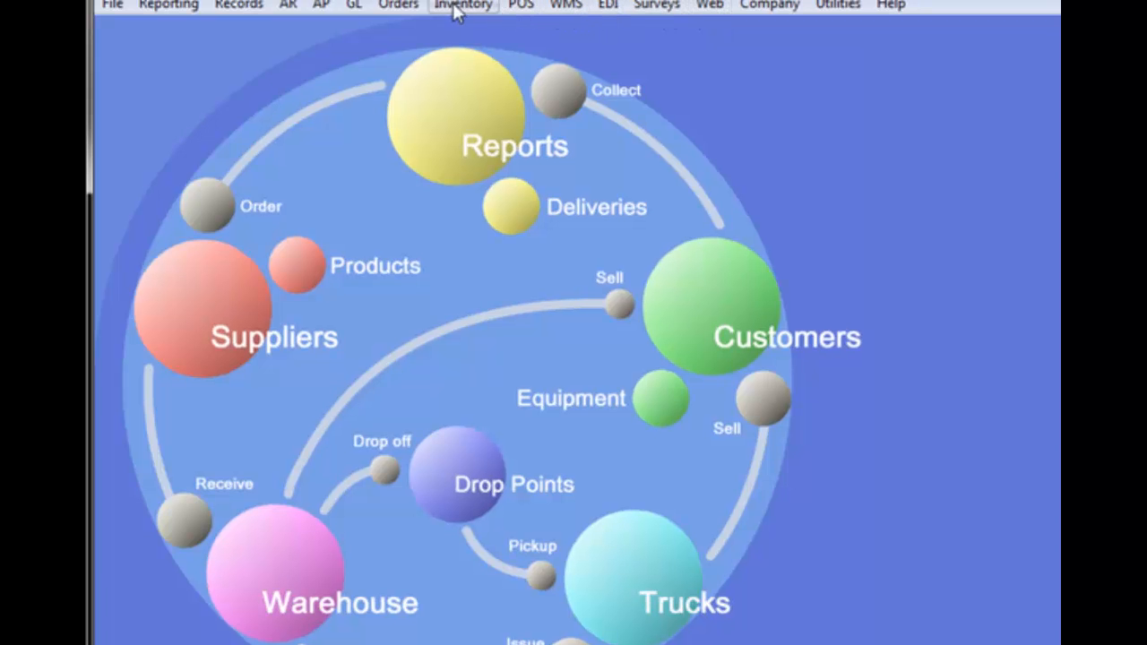
mouse_move(238, 7)
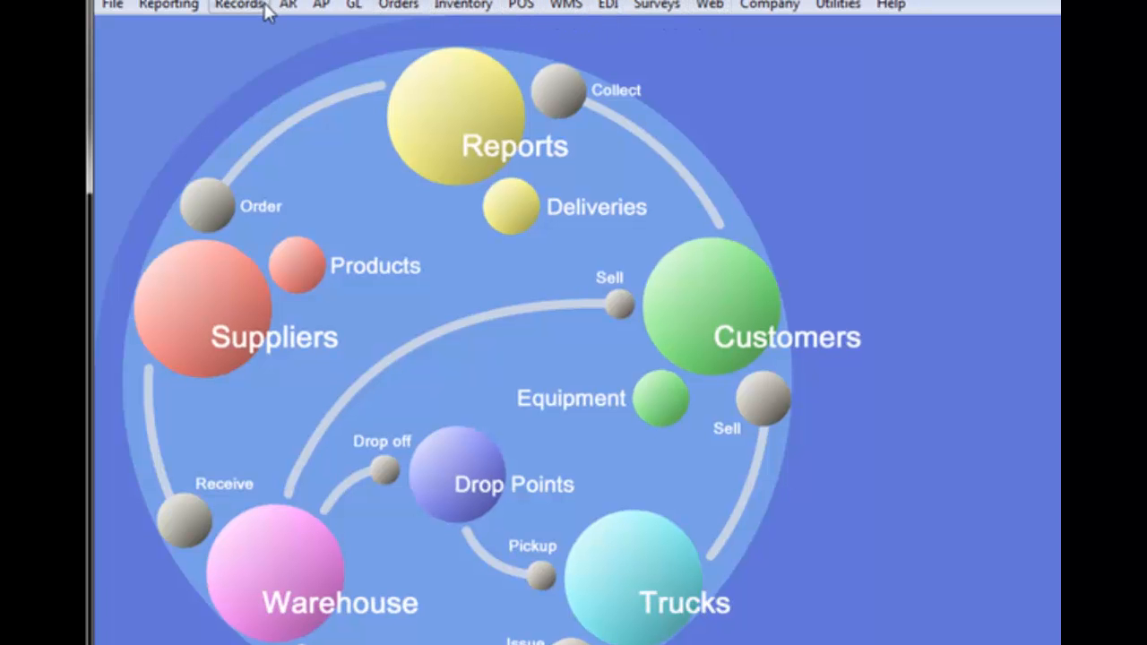
Open the Records menu listing record types, to reach customer 7828's record
left_click(237, 6)
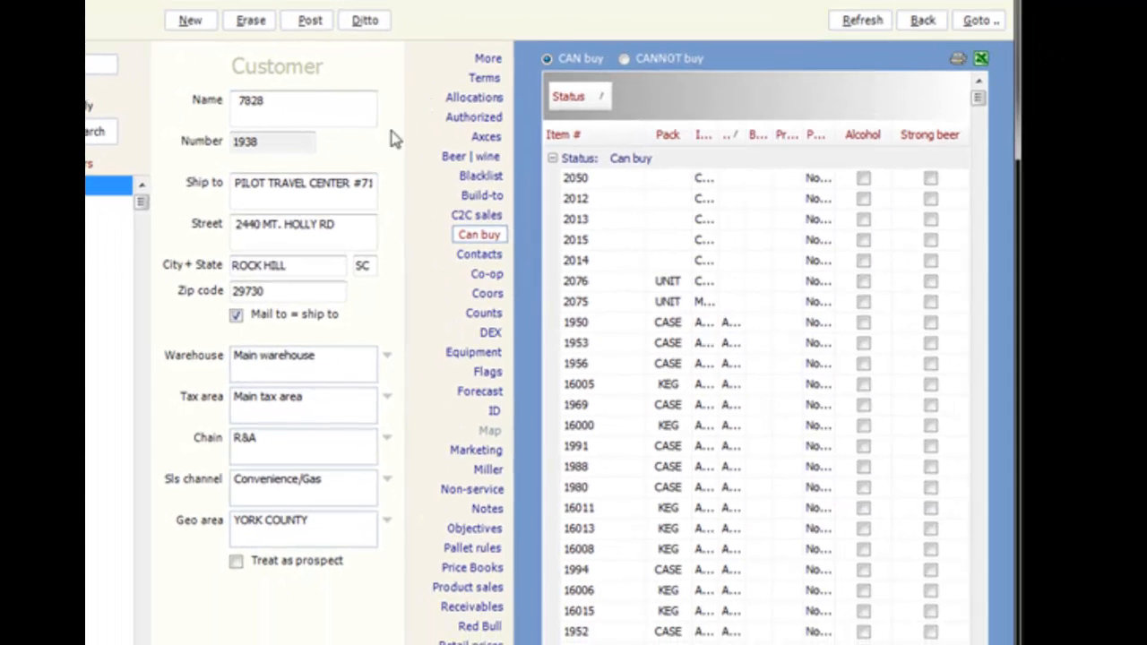
mouse_move(829, 38)
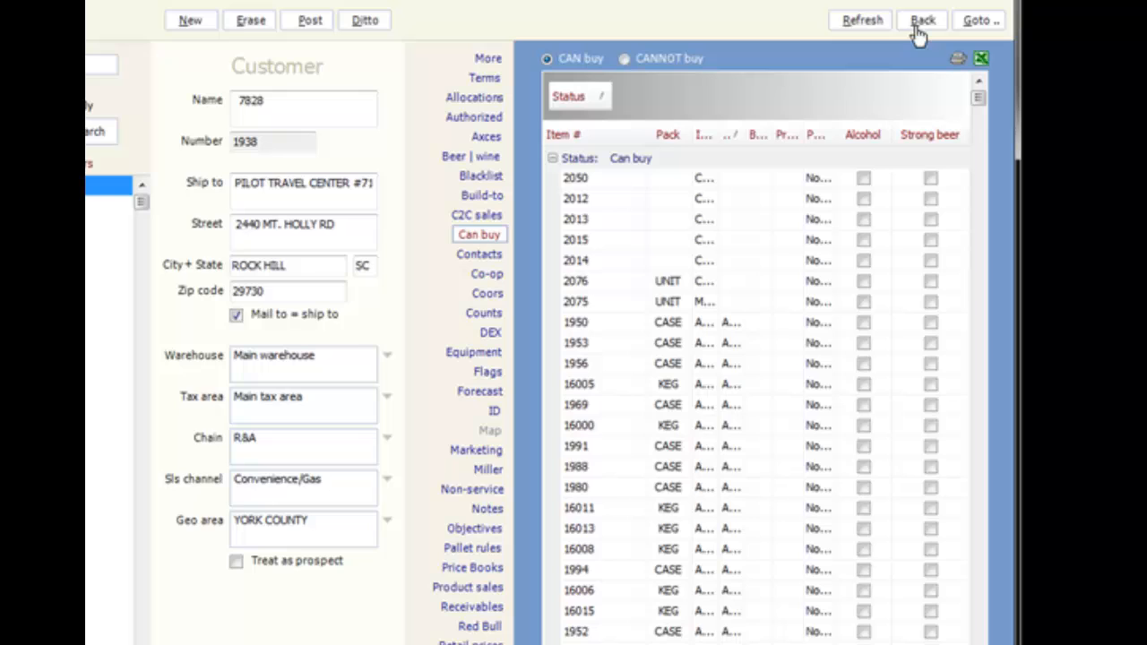
Use Back to toggle between customer 7828 and the Abita Abbey Ale 12/22 B record
left_click(922, 19)
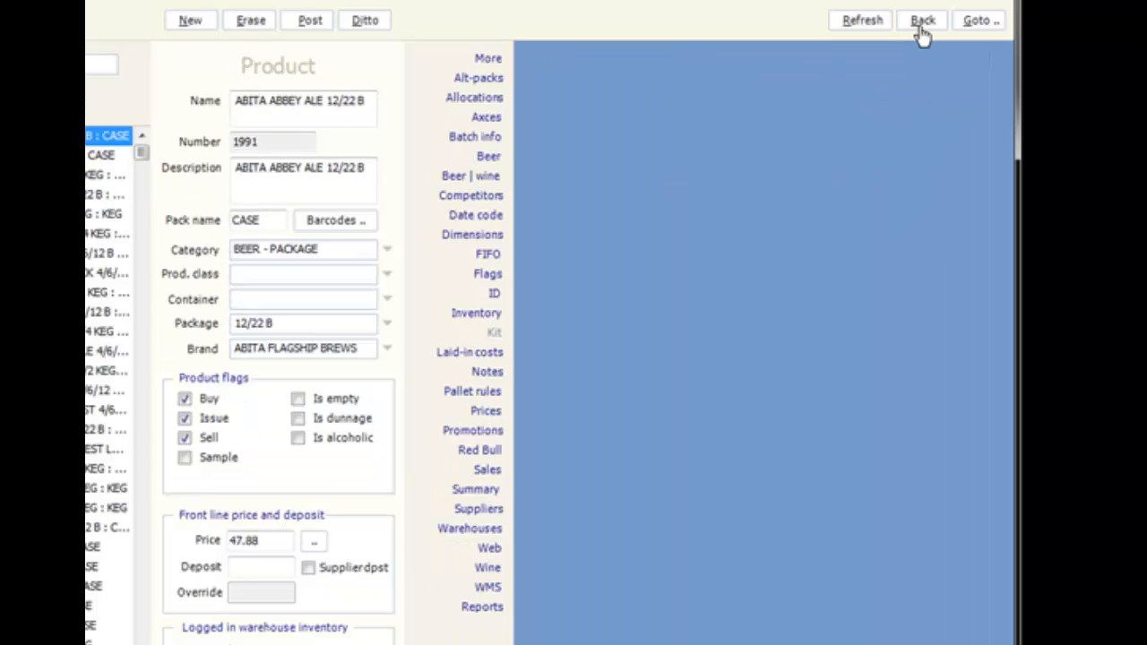
left_click(922, 20)
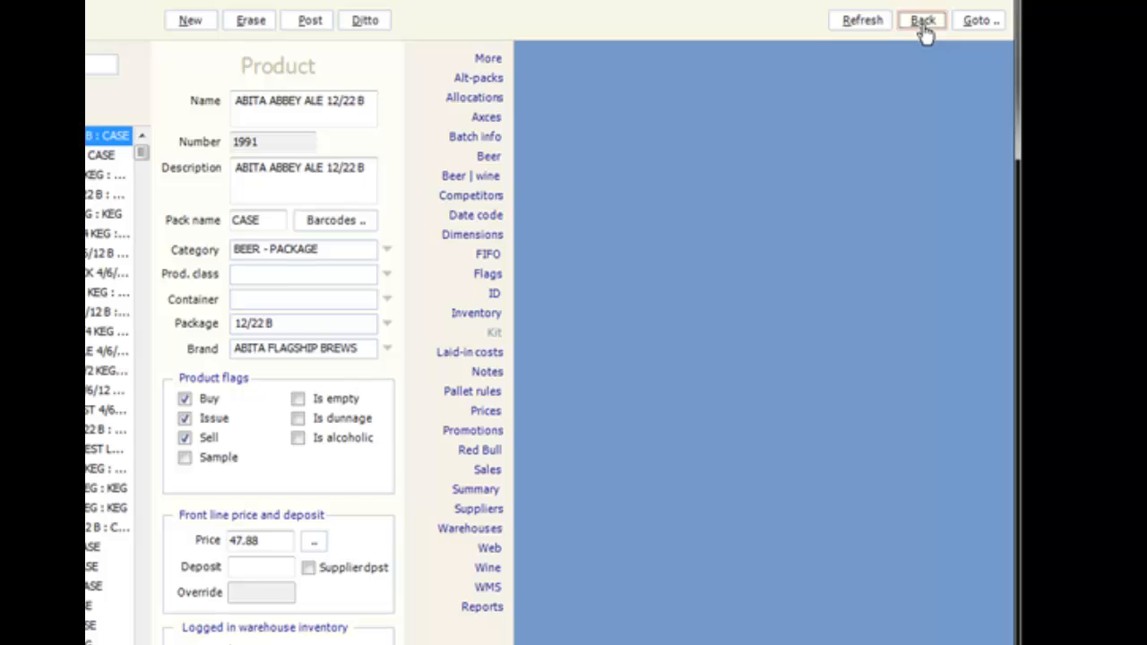
left_click(922, 20)
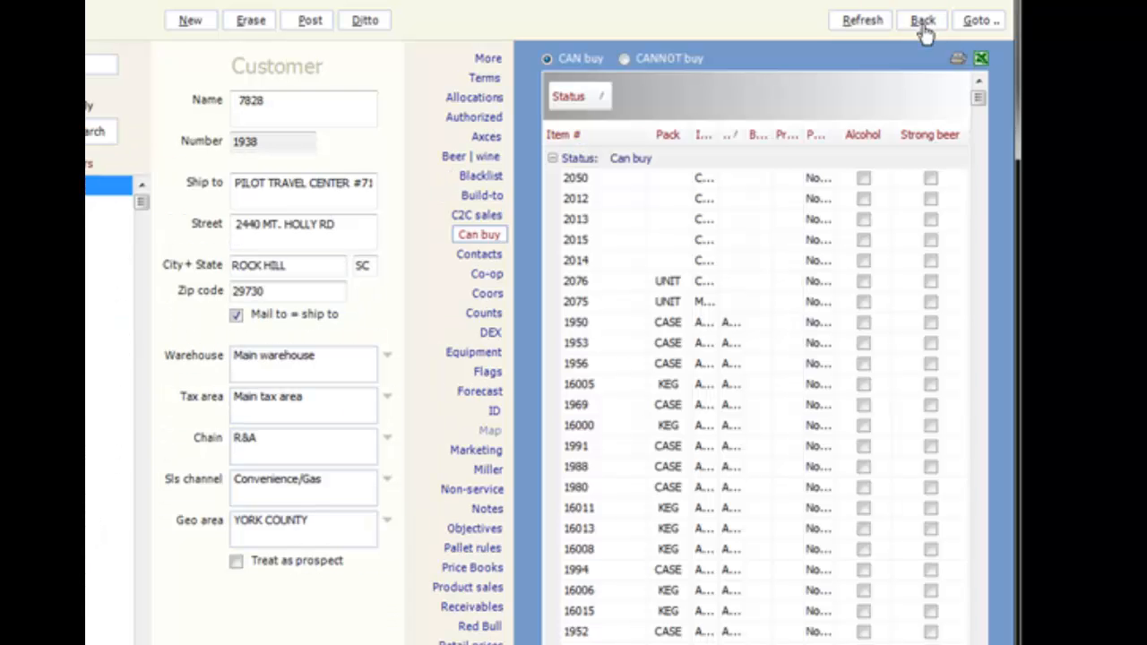
left_click(922, 19)
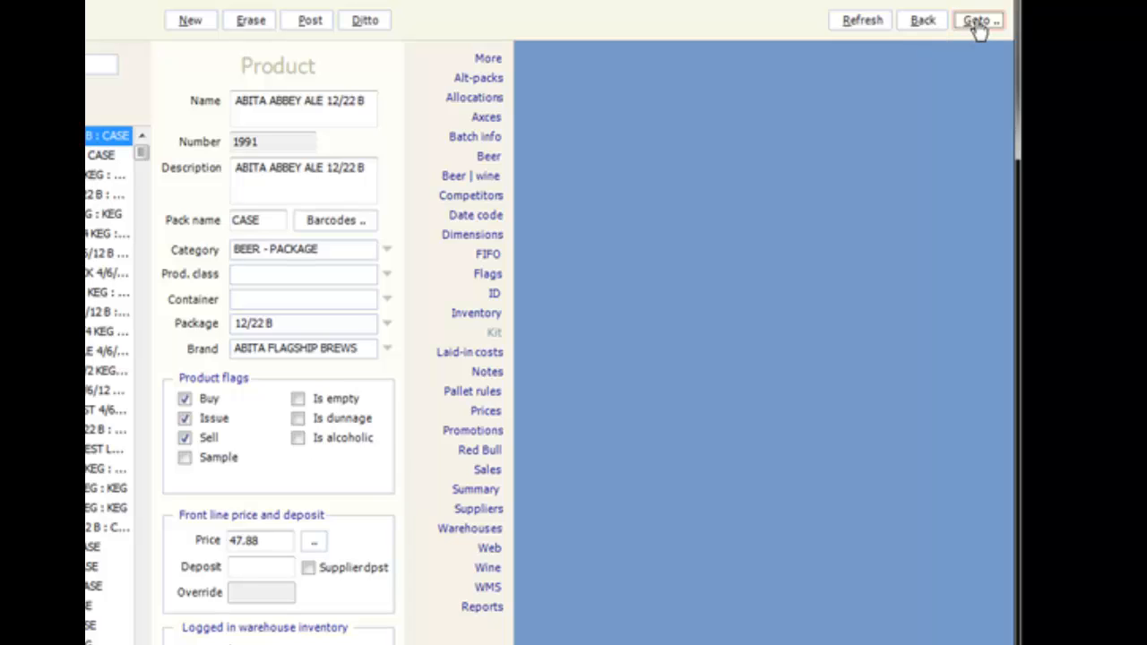
Use Goto > Employee to reach the Eostar Administrator's Order Tracker
left_click(977, 19)
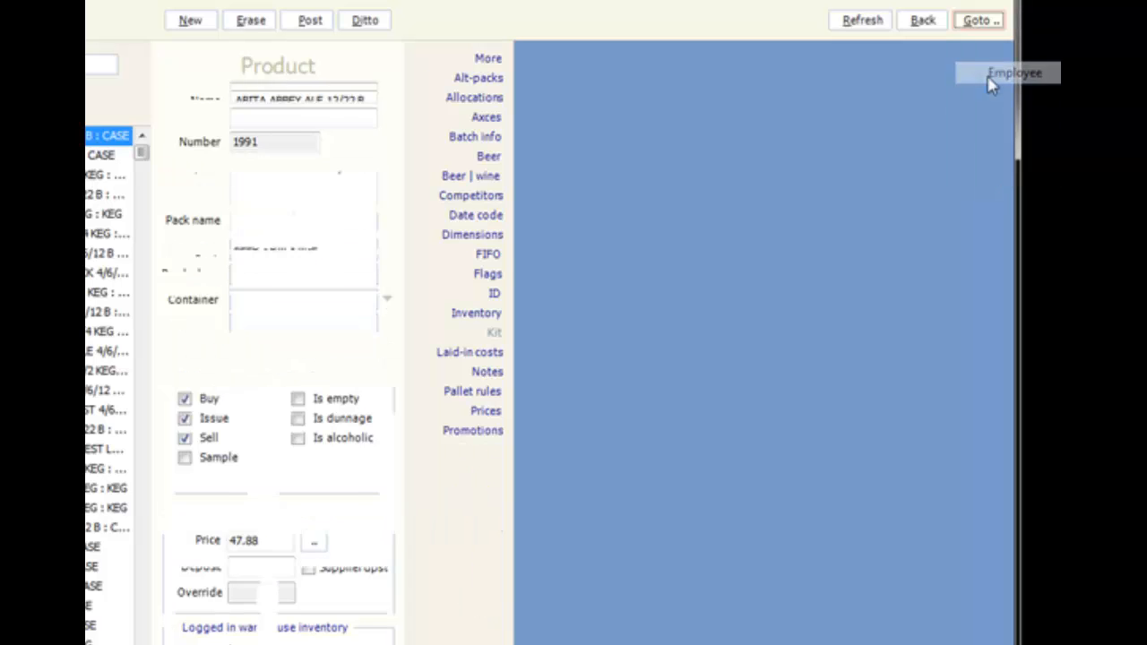
left_click(1014, 72)
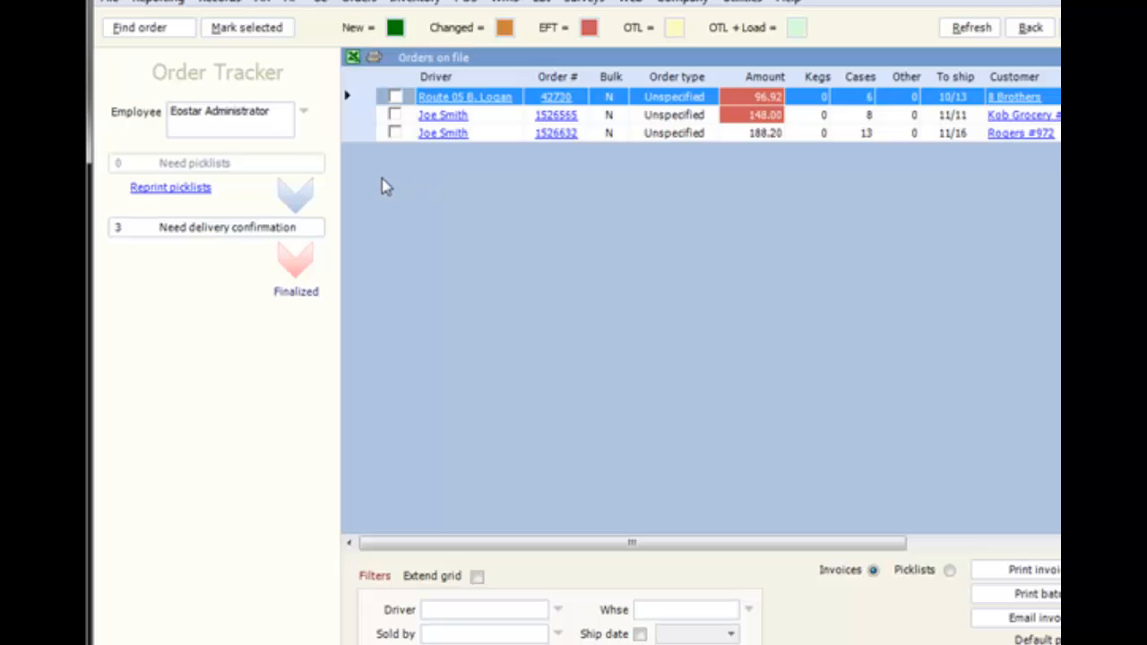
mouse_move(178, 201)
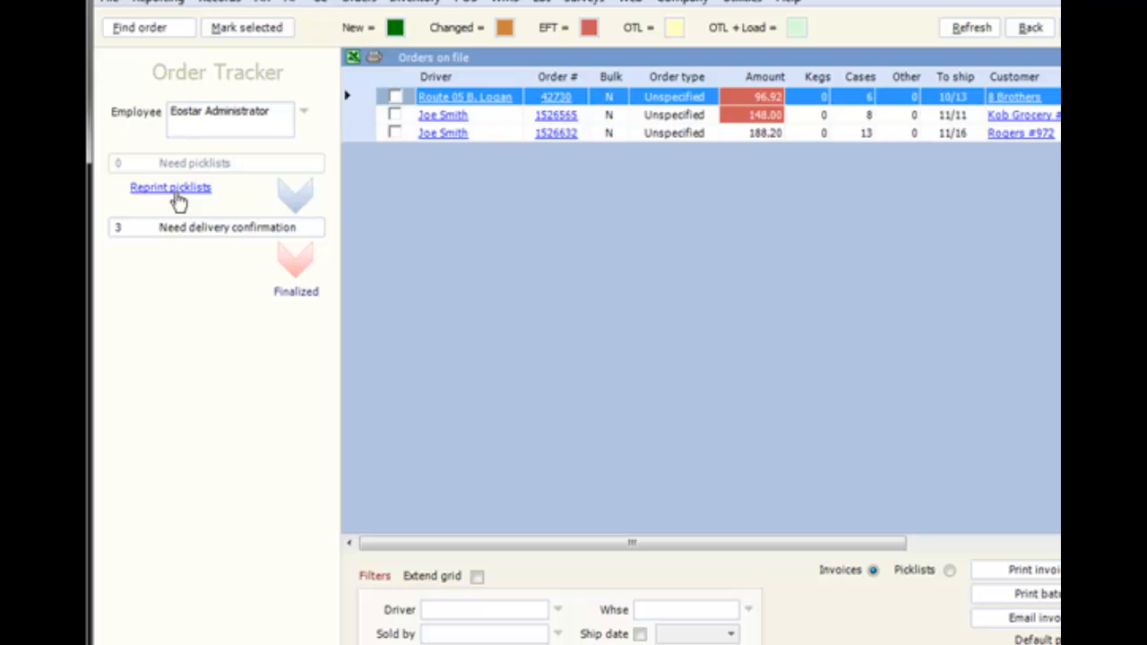
mouse_move(448, 144)
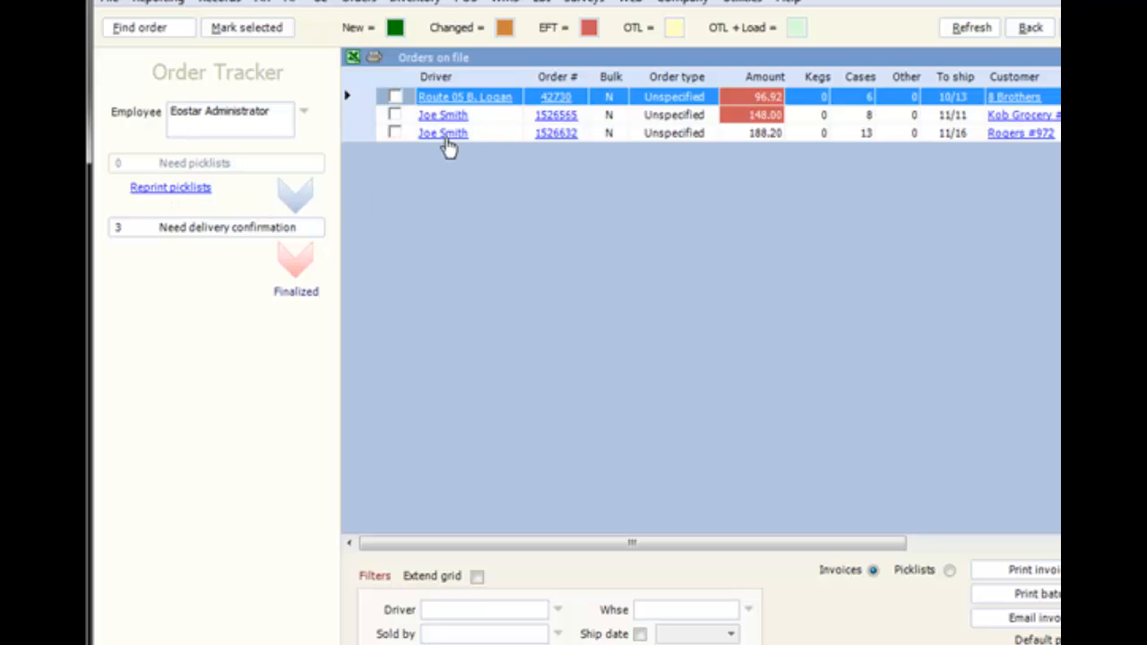
mouse_move(565, 139)
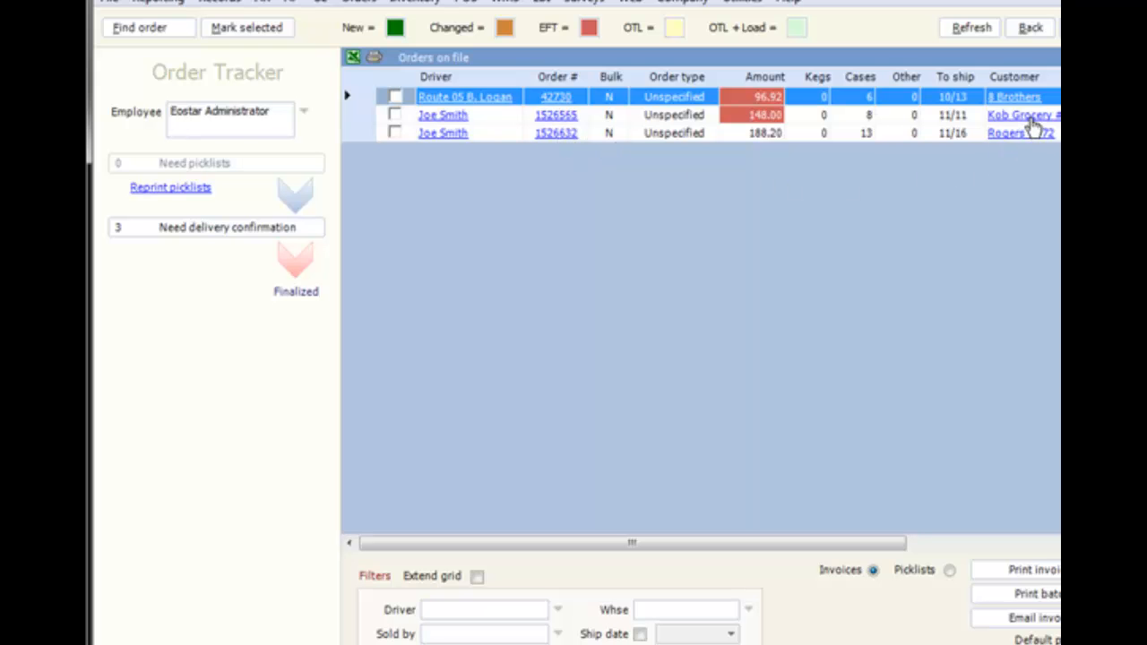
Follow the Kob Grocery link in the Order Tracker's Customer column to its record
left_click(1017, 114)
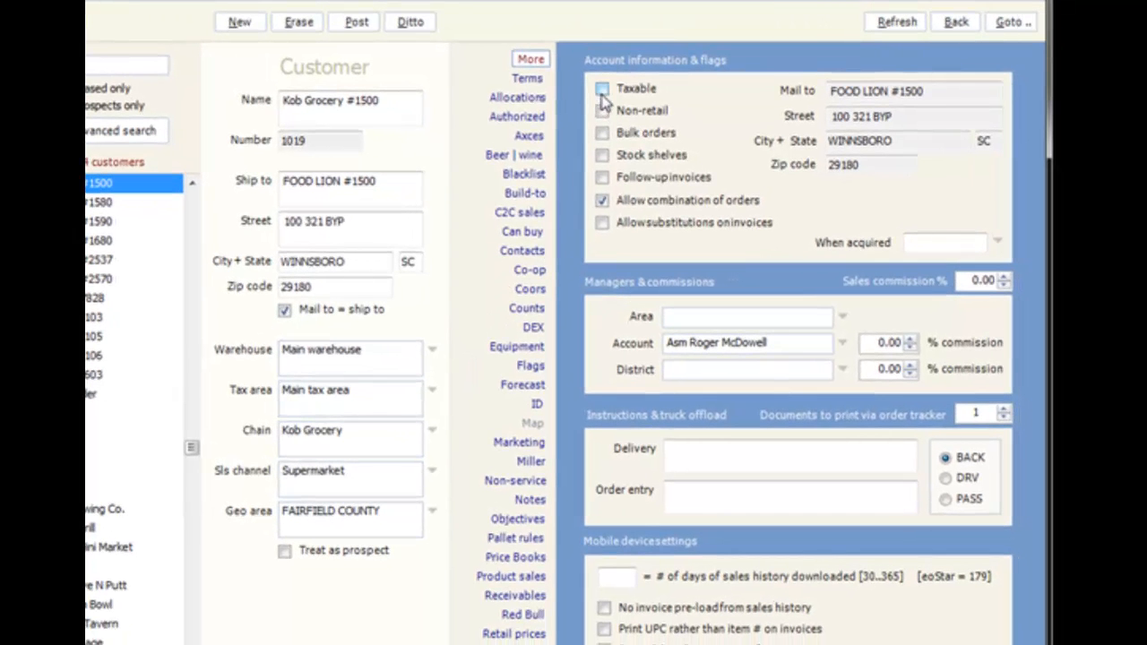
left_click(603, 110)
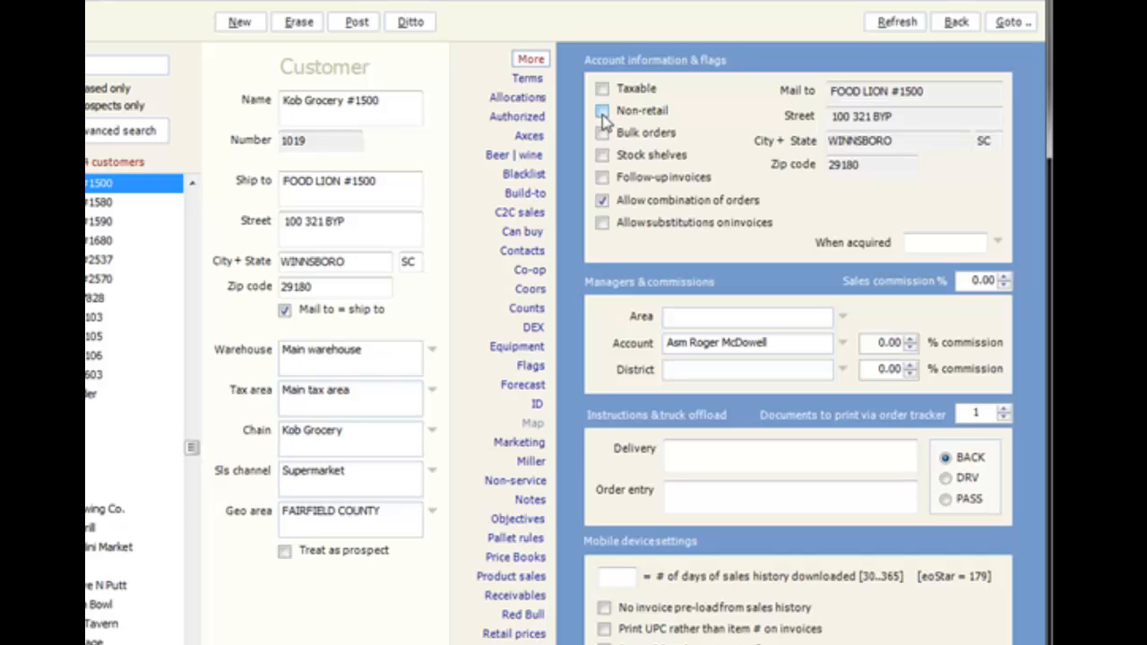
left_click(602, 110)
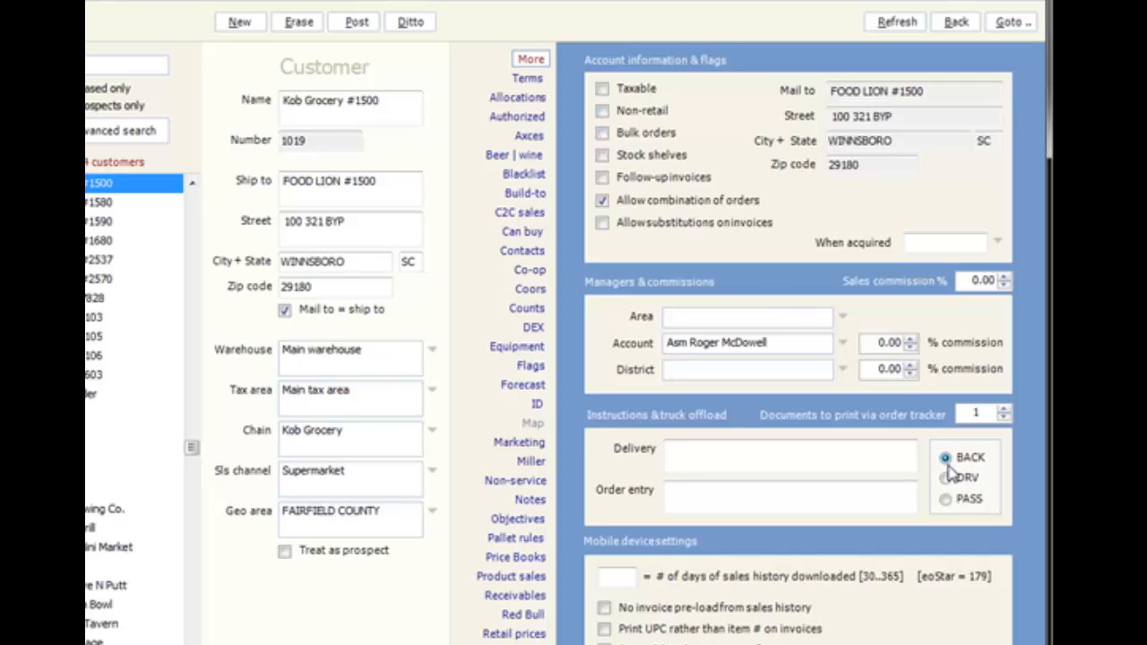
Try the DRV, PASS and BACK truck offload options for Kob Grocery #1500
left_click(945, 499)
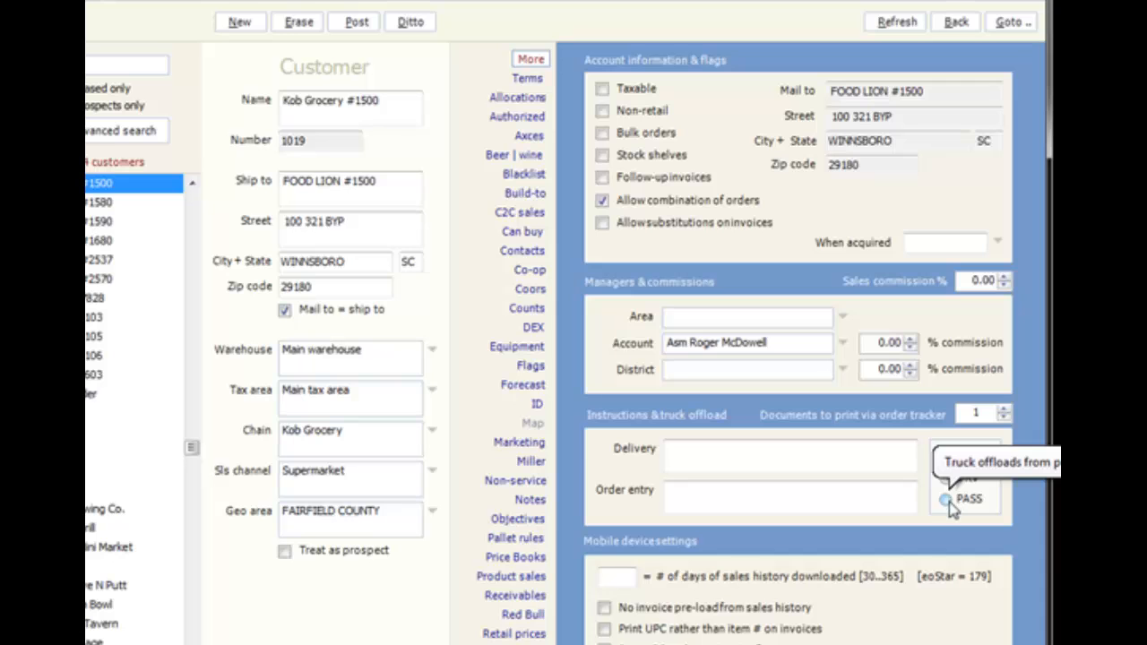
left_click(945, 477)
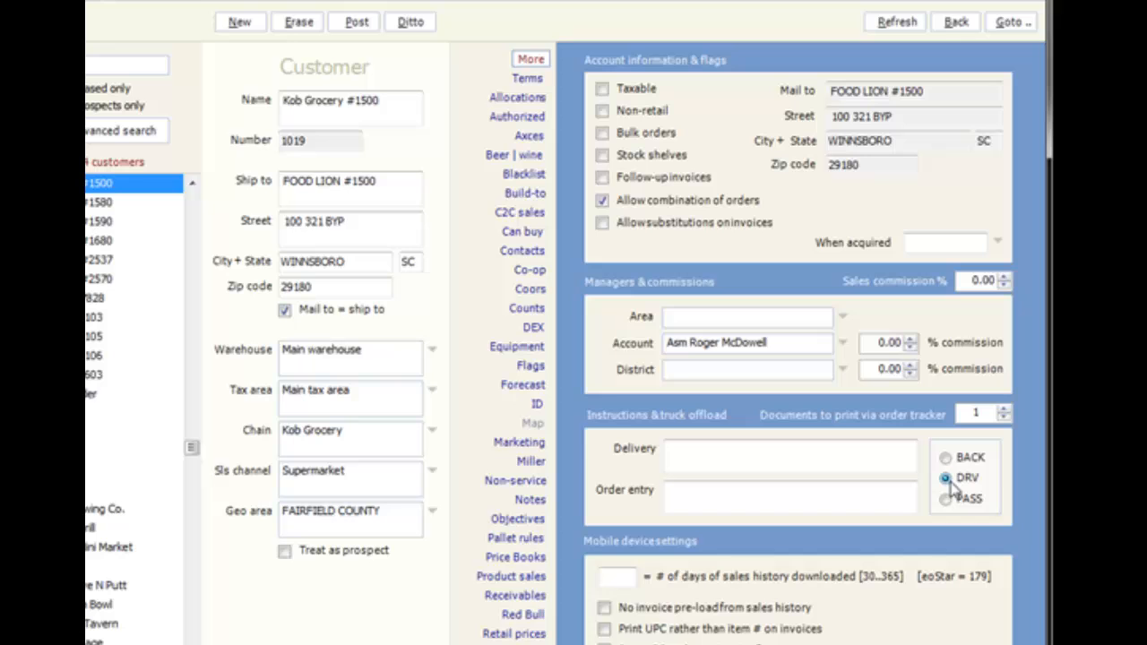
left_click(946, 458)
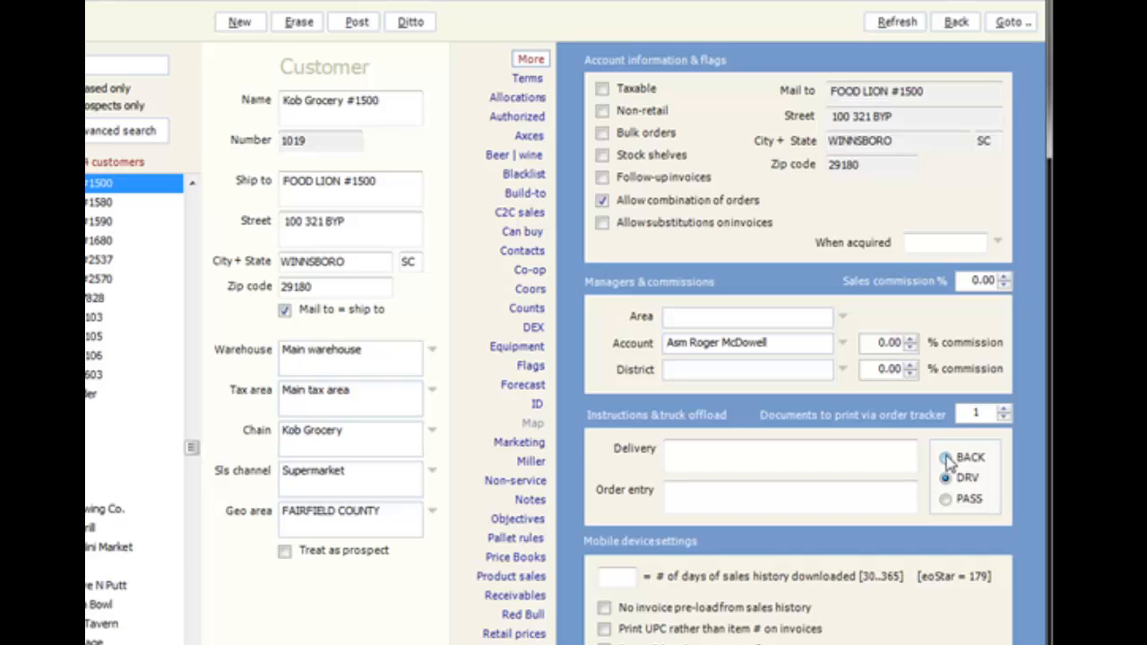